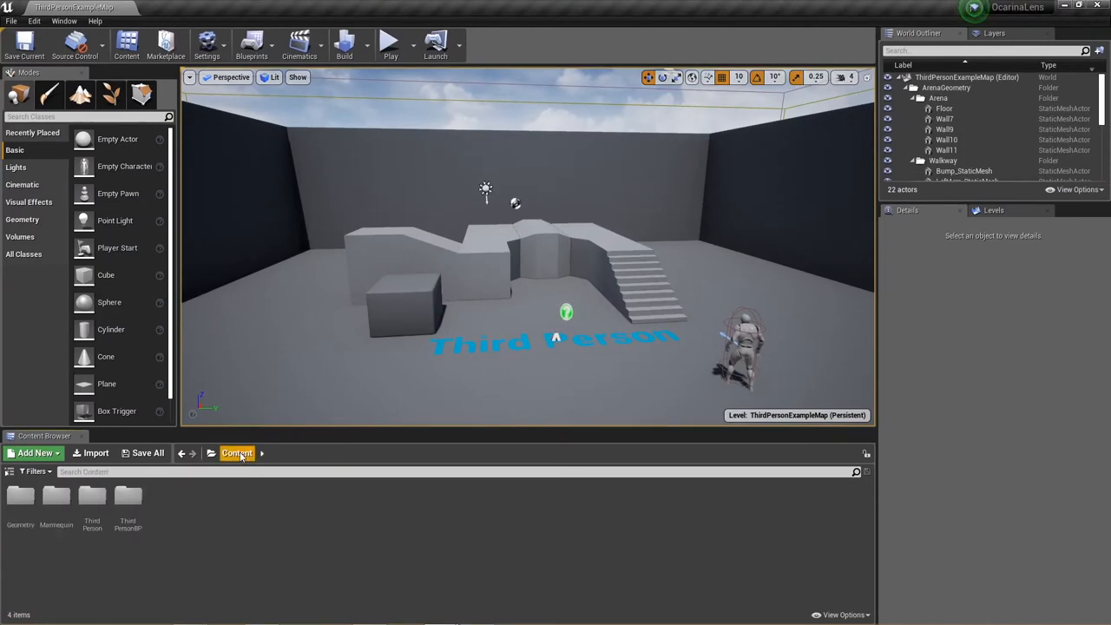
Open the example material showing its red Constant3Vector and RadialGradientExponential mask graph
left_click(33, 453)
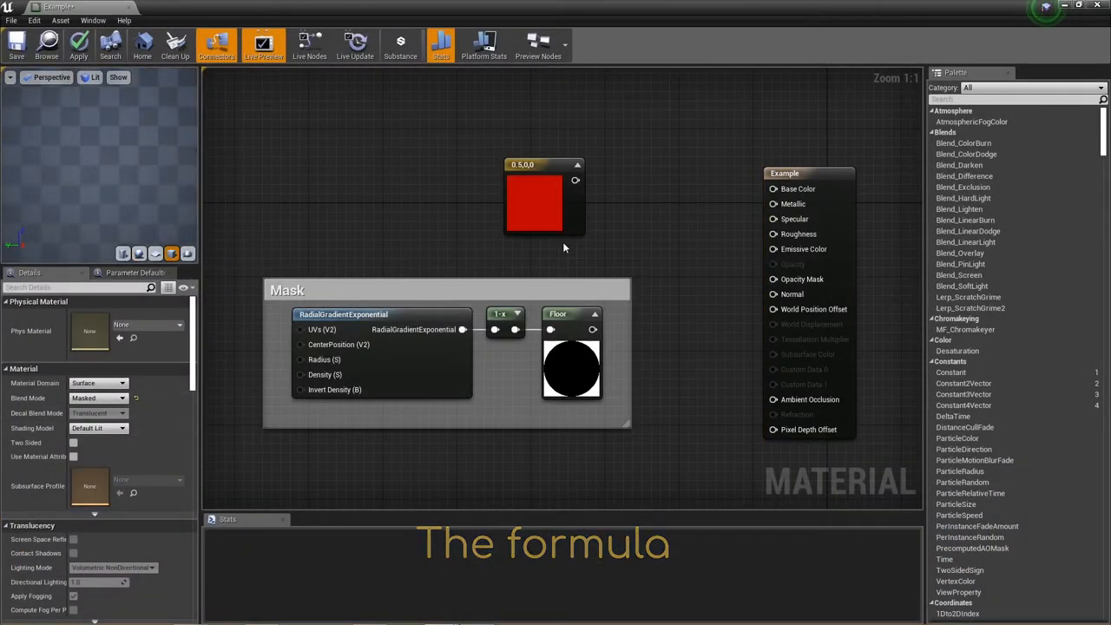
Connect the red Constant3Vector to the material's Base Color and the gradient mask output
left_click_drag(577, 179, 767, 189)
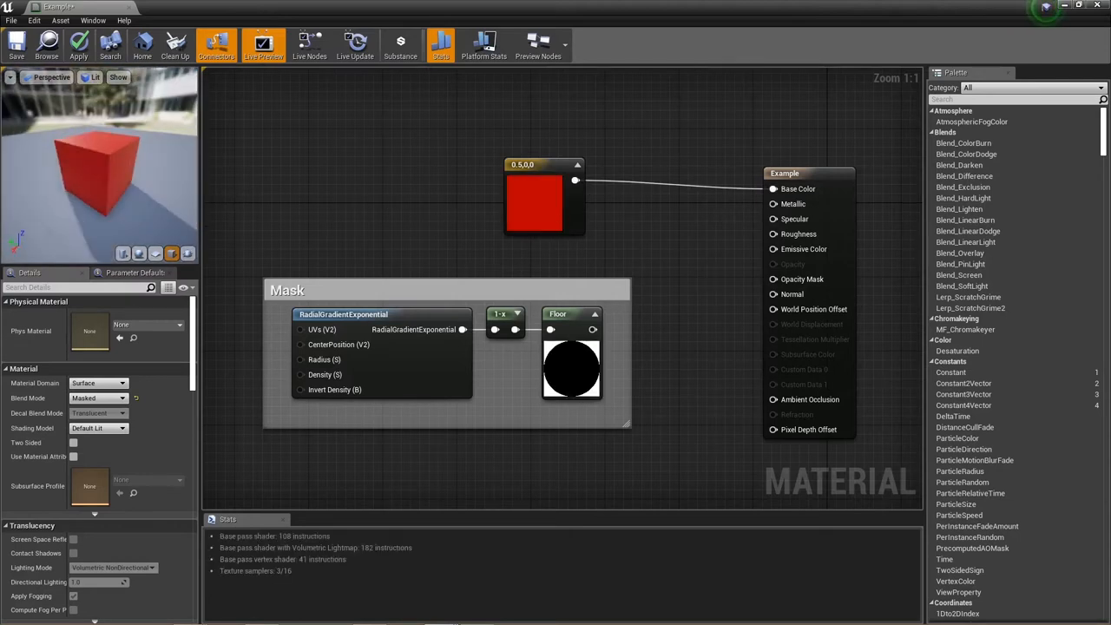
left_click_drag(593, 330, 771, 278)
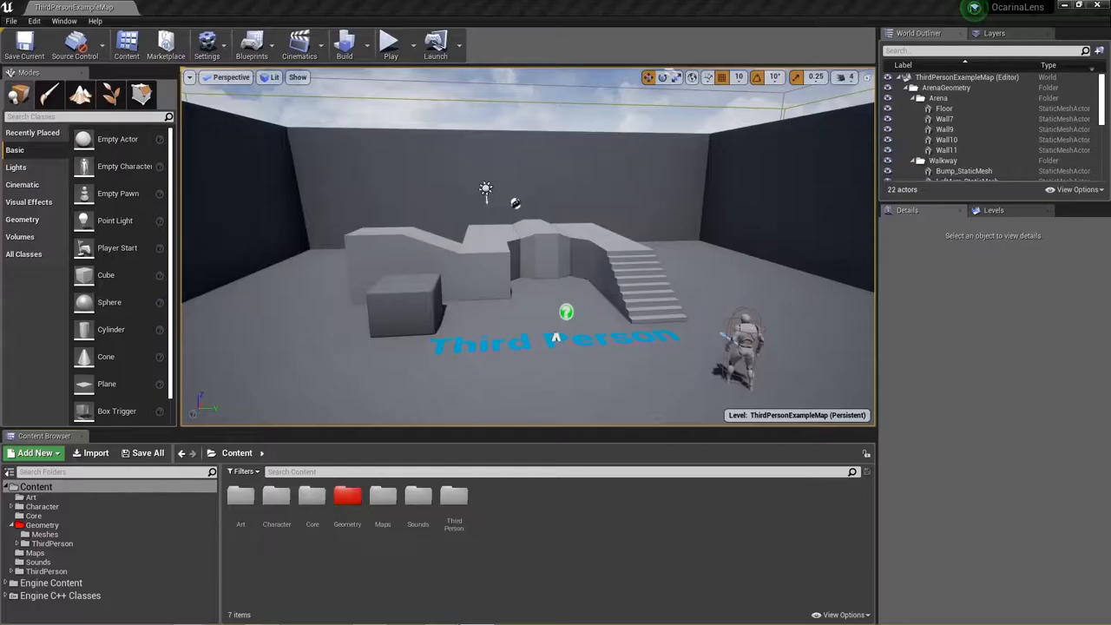
Browse into the Art folder and select the Material Functions folder holding MF_TruthLens
double_click(240, 496)
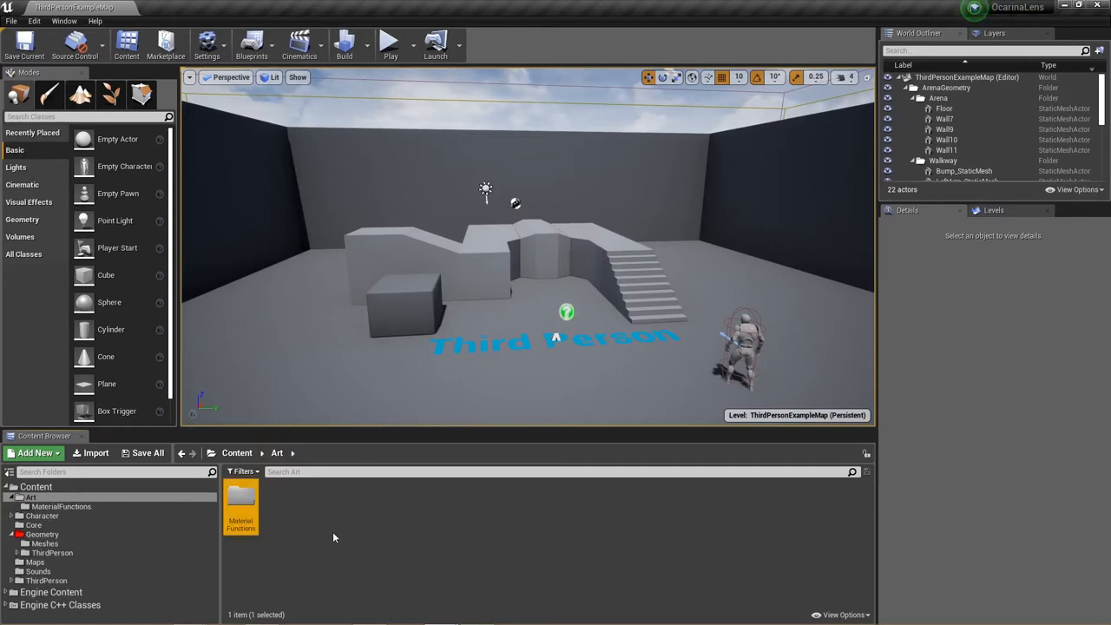
left_click(35, 454)
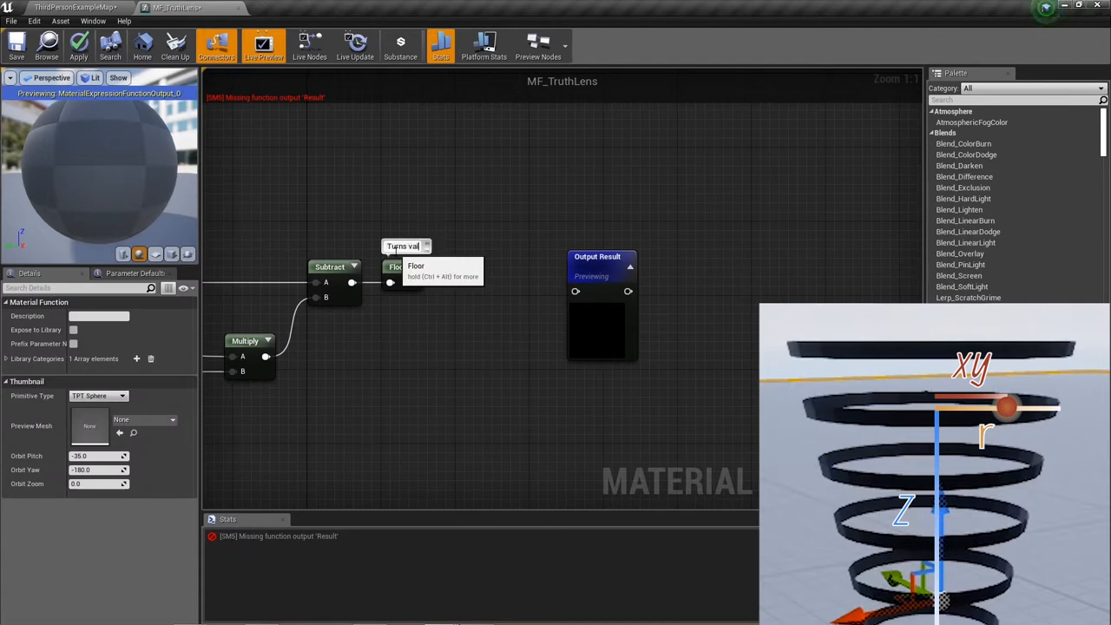
Review MF_TruthLens in M_ExampleMaterial's graph, then return to the Third Person level
left_click(678, 257)
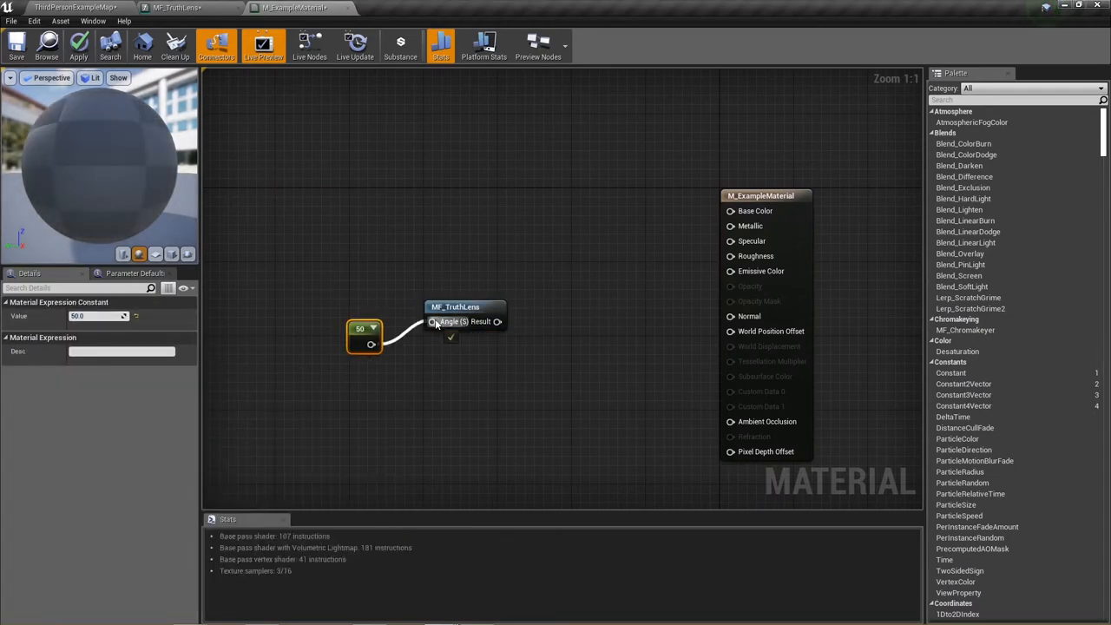
left_click(73, 7)
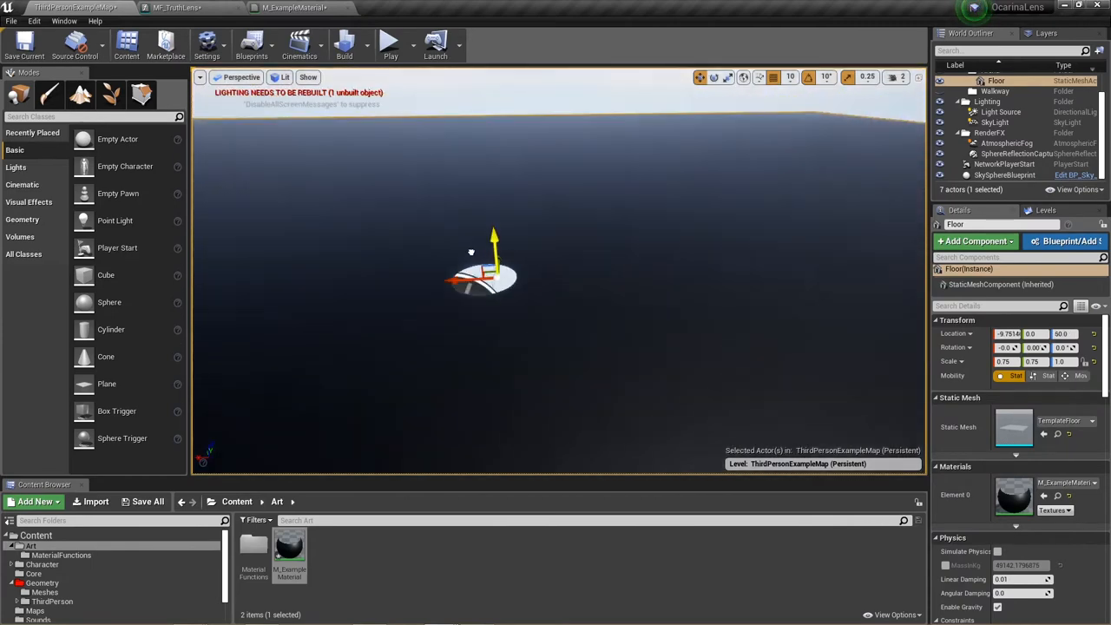
Reopen the MF_TruthLens material function editor
left_click(175, 7)
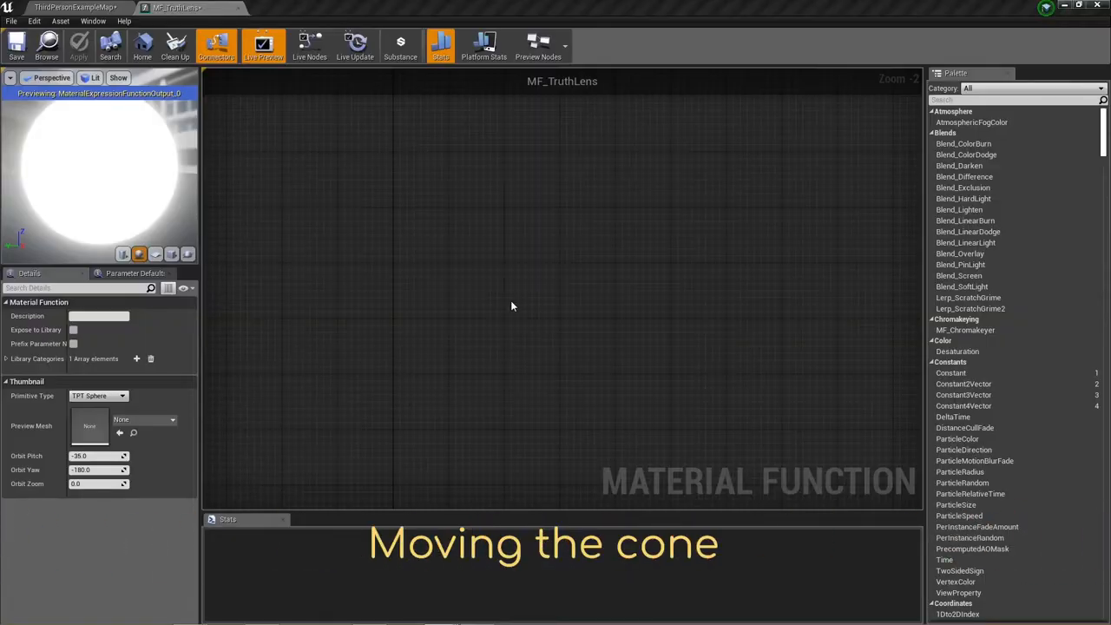
Add a TransformVector after Camera Relative World Position with Source set to World Space
scroll("down", 3)
type("tra")
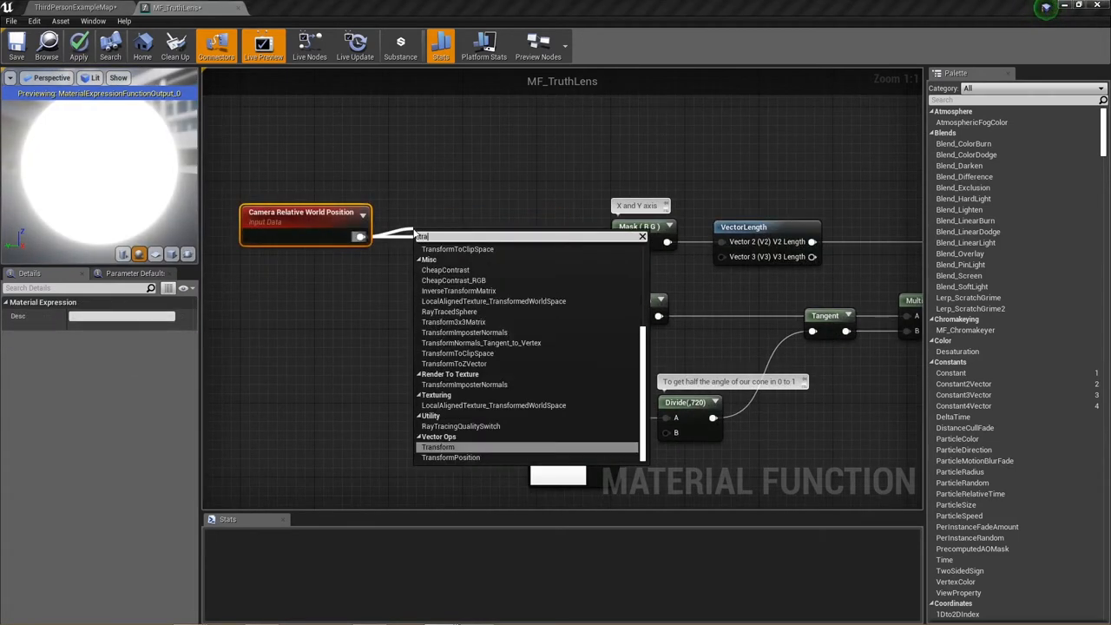
left_click(437, 446)
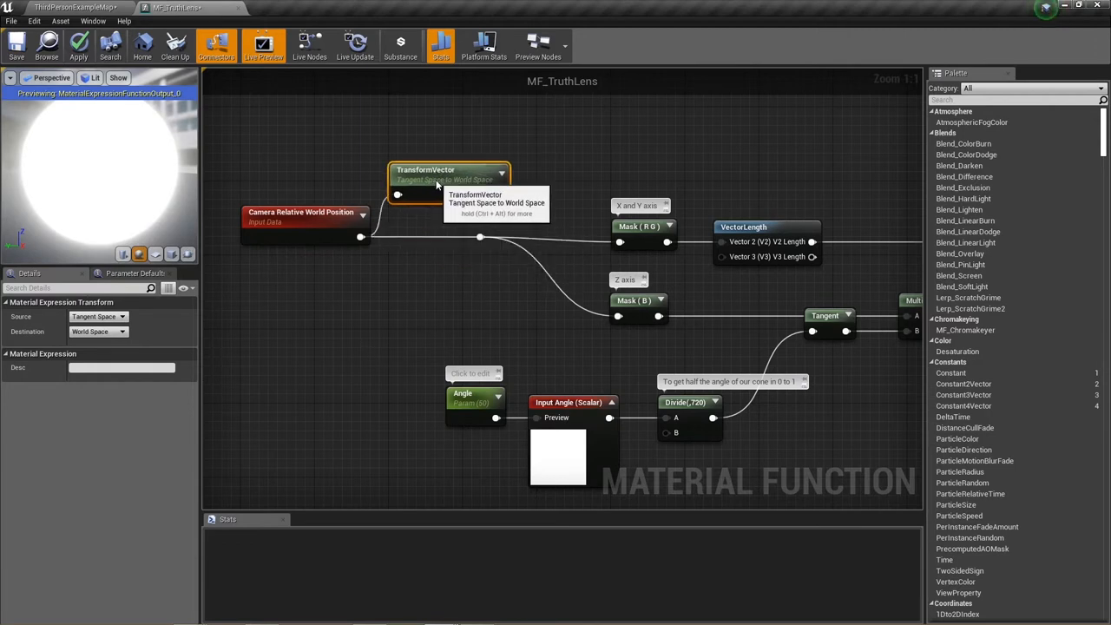
left_click(98, 316)
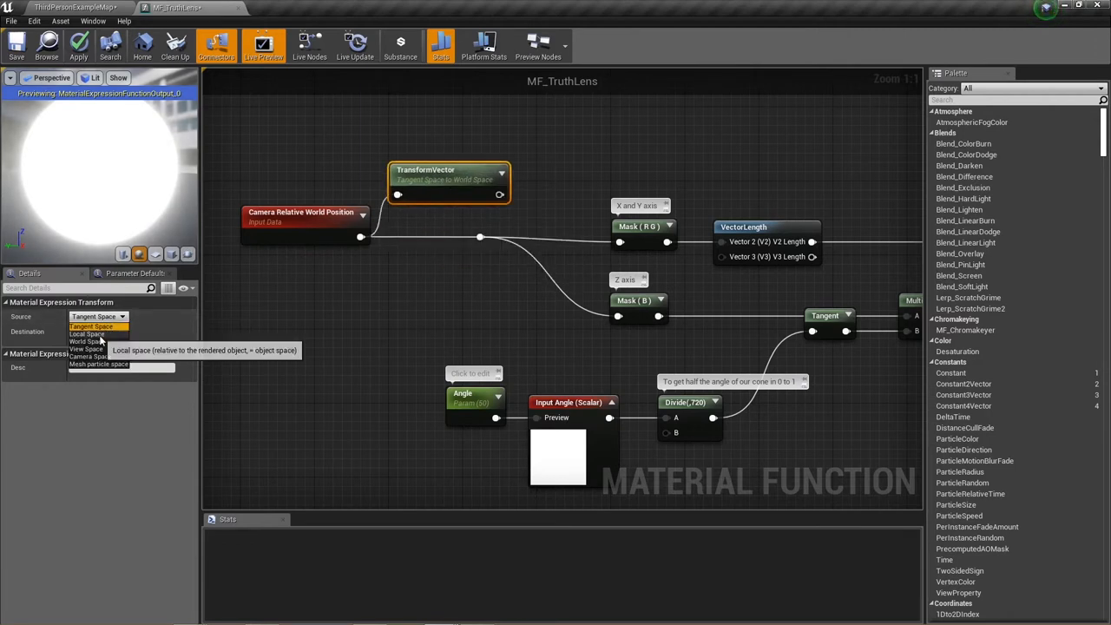
left_click(83, 341)
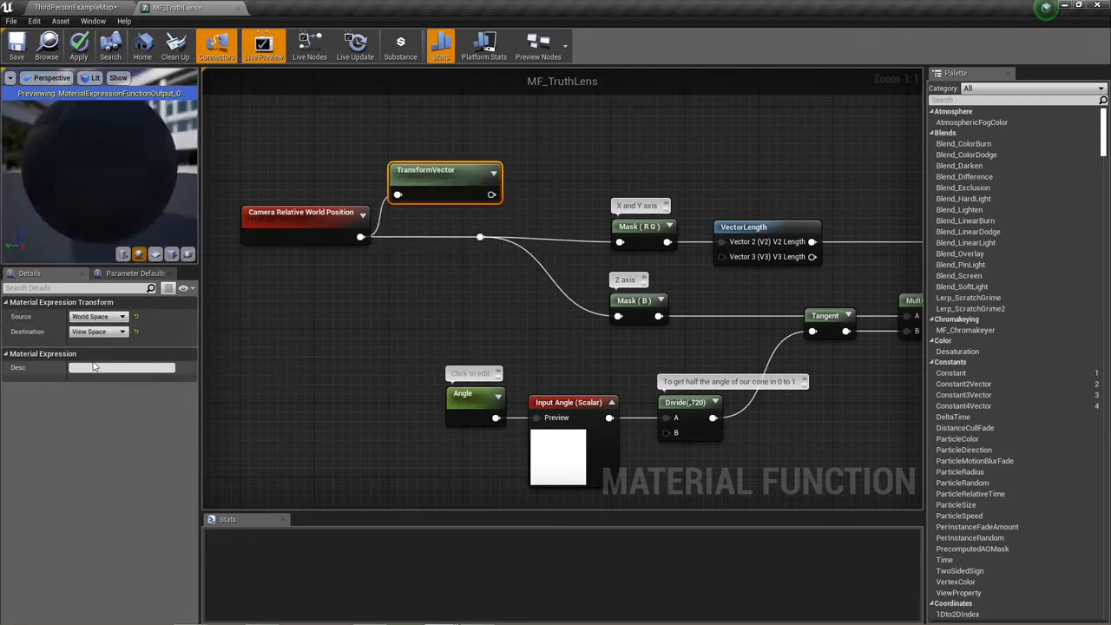
Return to the Third Person level and start Play
left_click(70, 7)
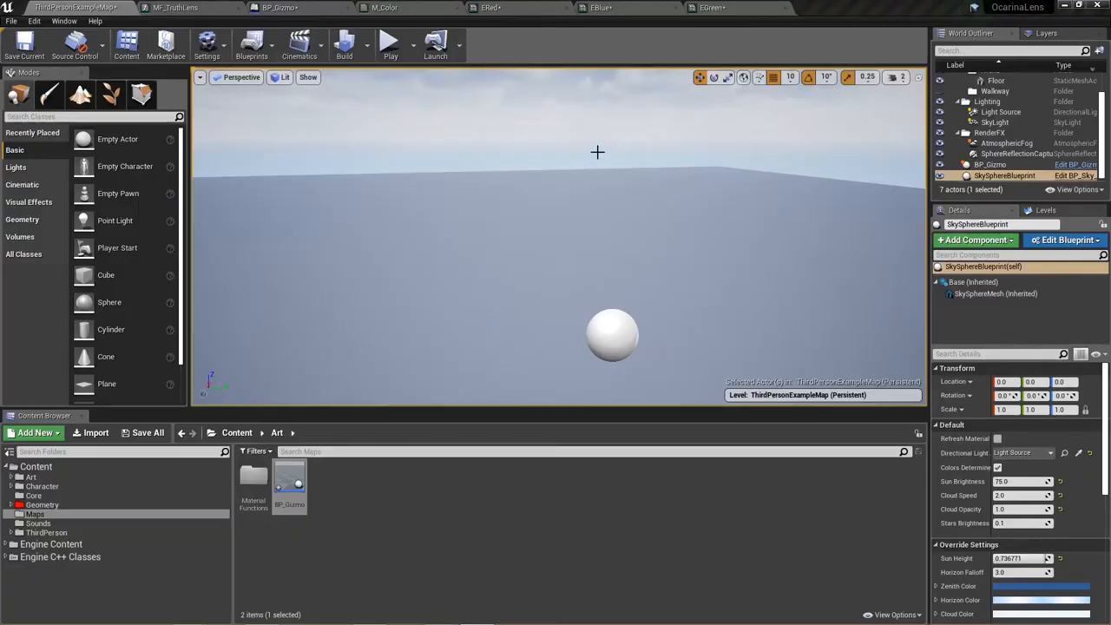
left_click(389, 43)
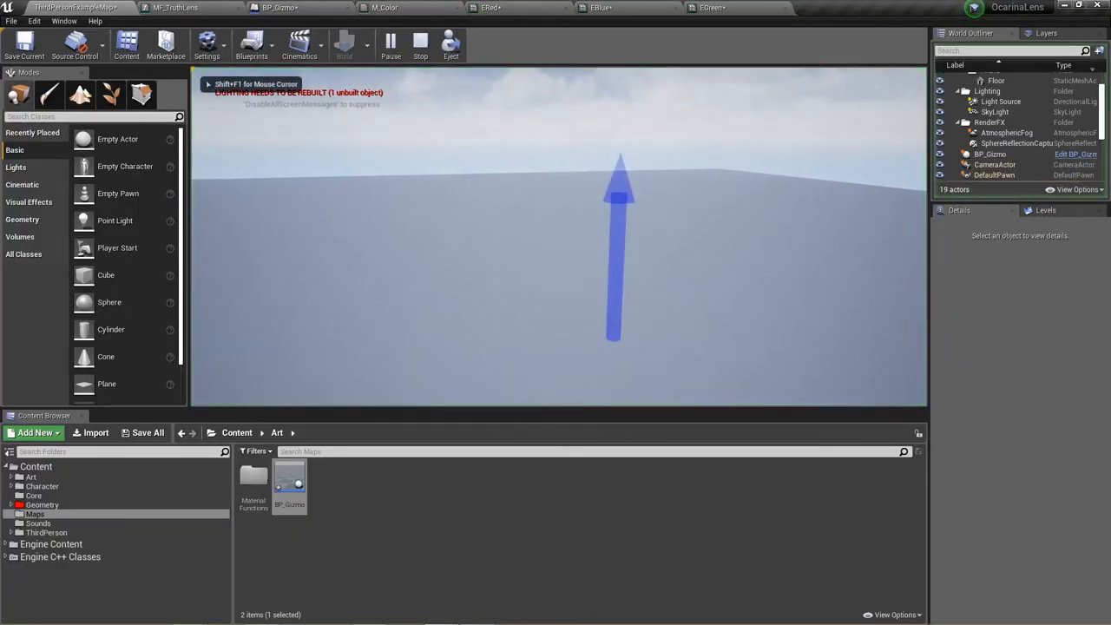